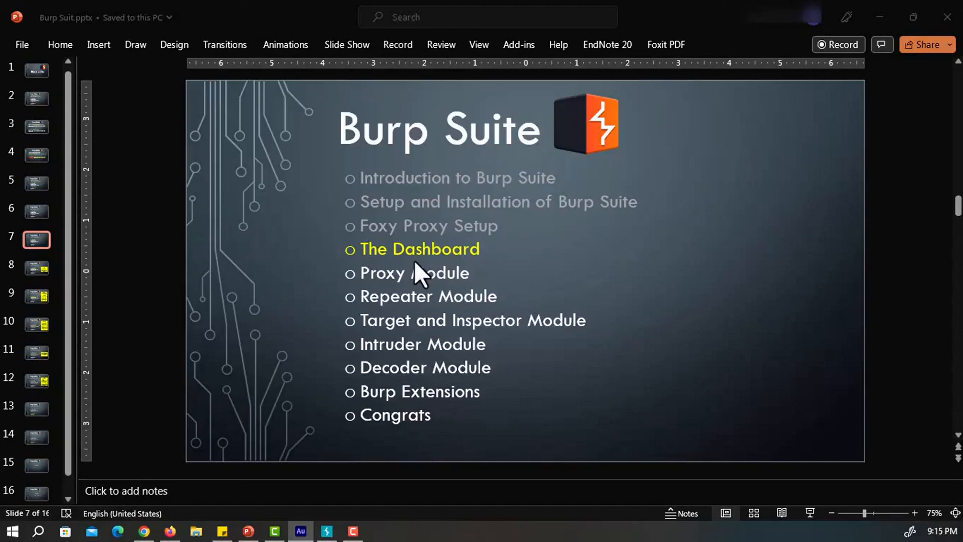
mouse_move(408, 274)
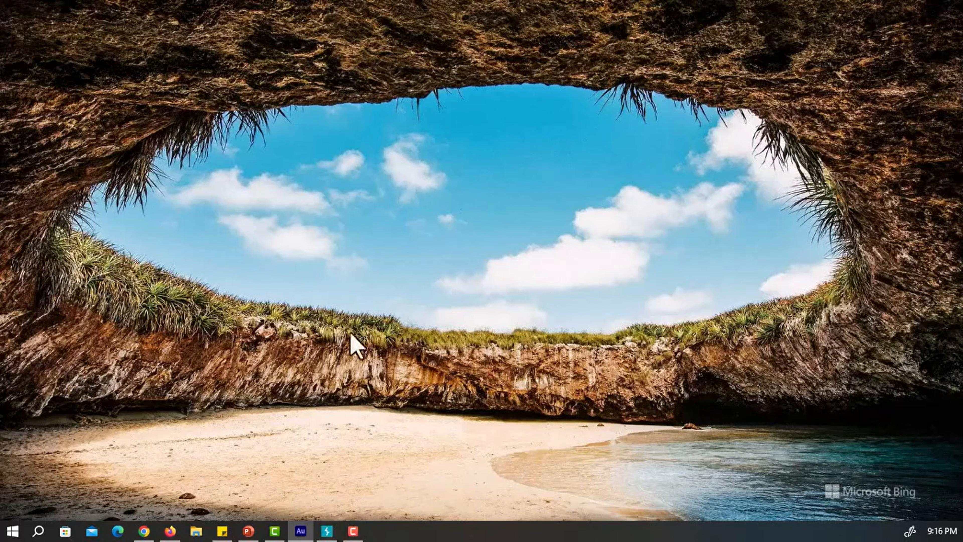
Bring Burp Suite forward and visit the Dashboard, Target site map and Intruder sections
click(326, 530)
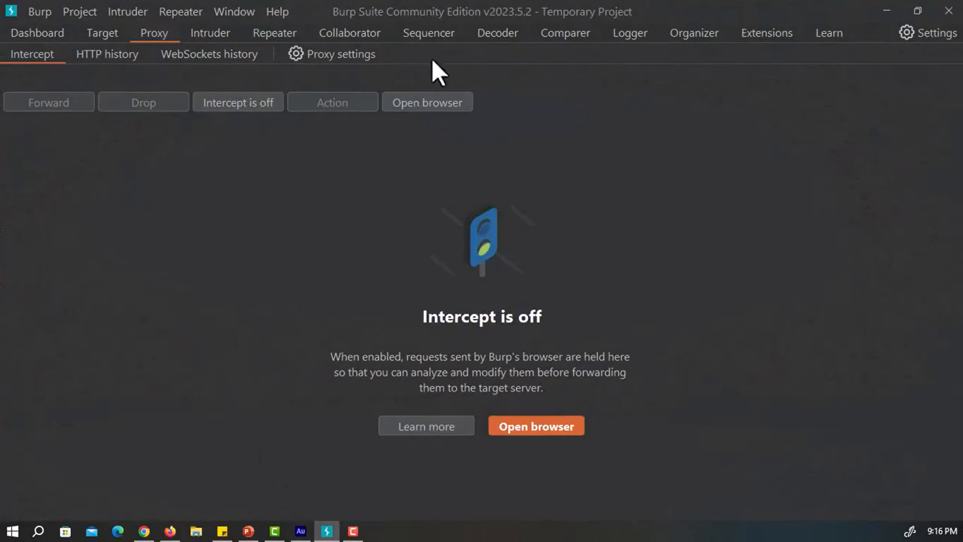
click(37, 33)
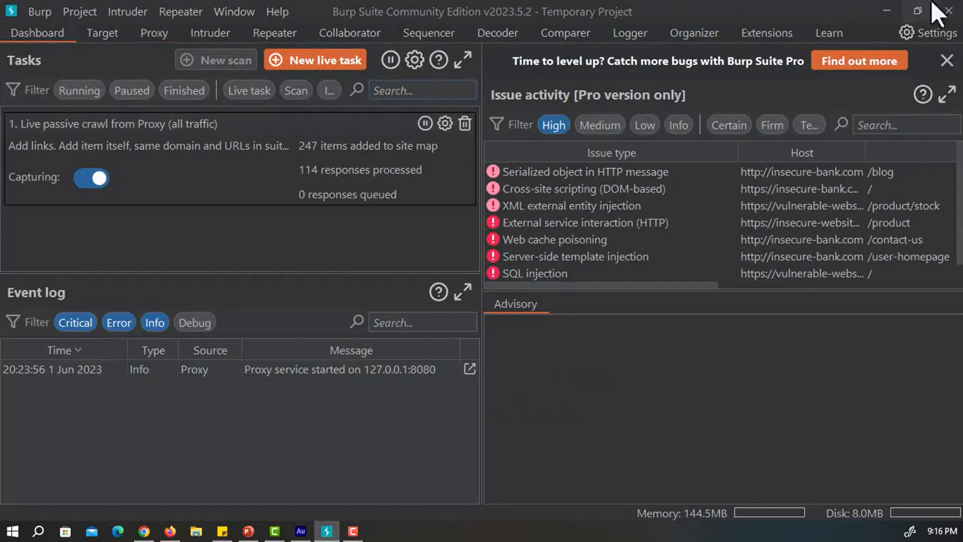
mouse_move(59, 79)
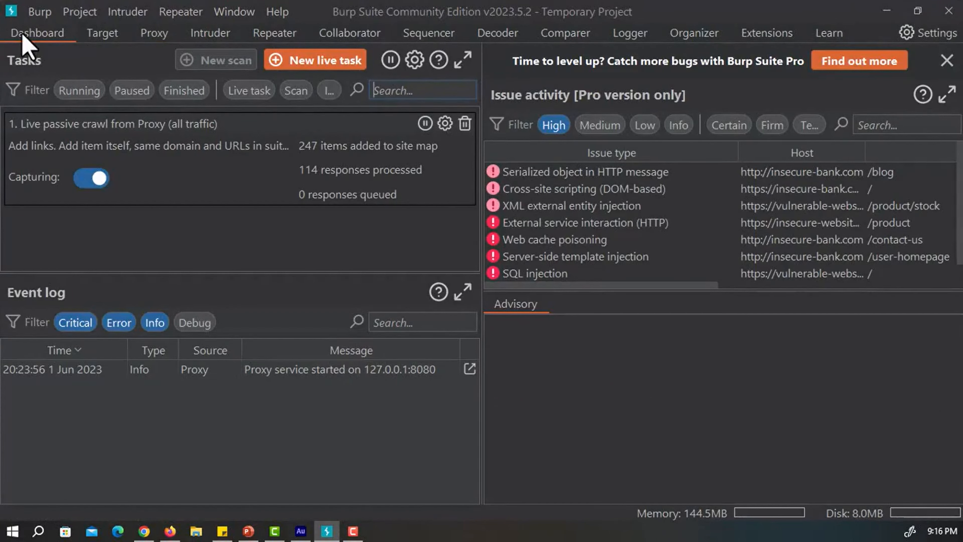
click(103, 32)
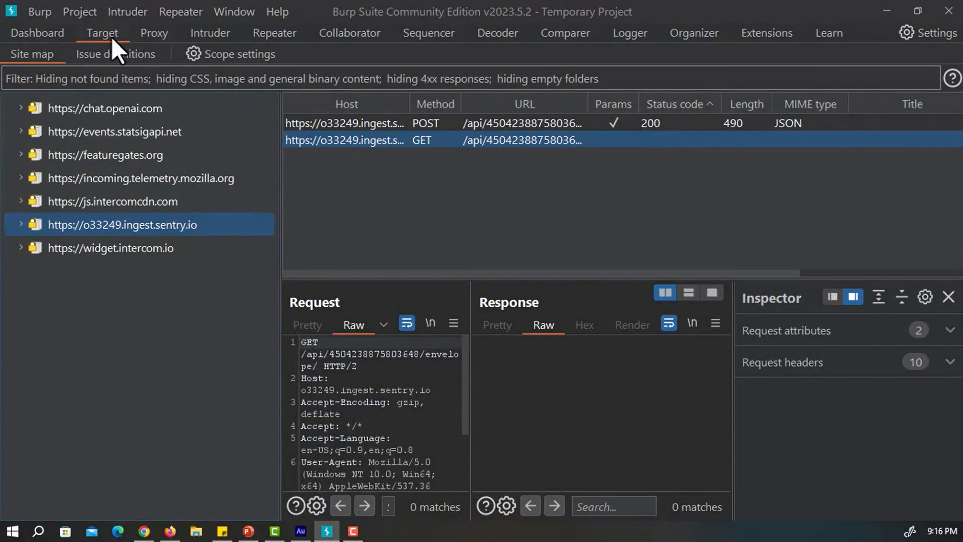
click(210, 32)
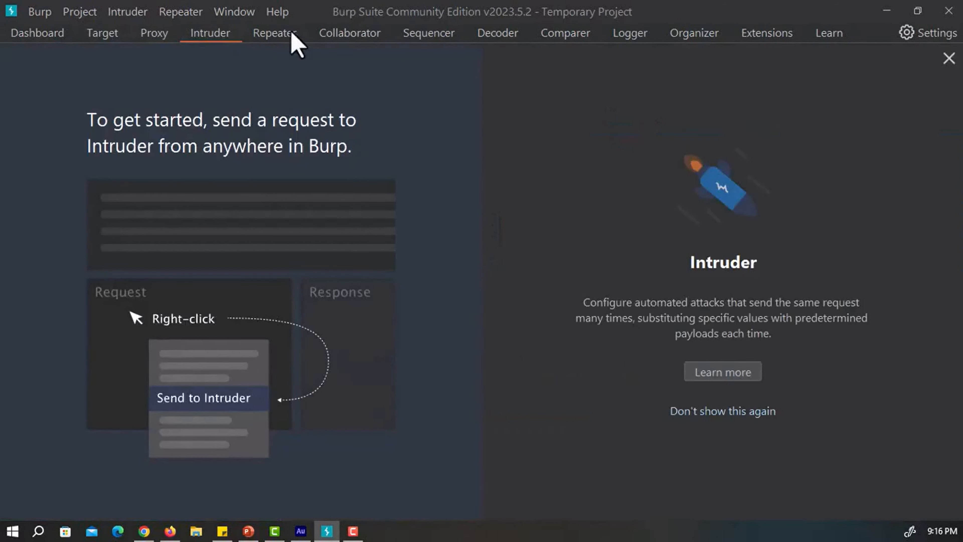
Visit the Sequencer, Decoder and Collaborator sections, ending on the Professional-only notice
click(427, 33)
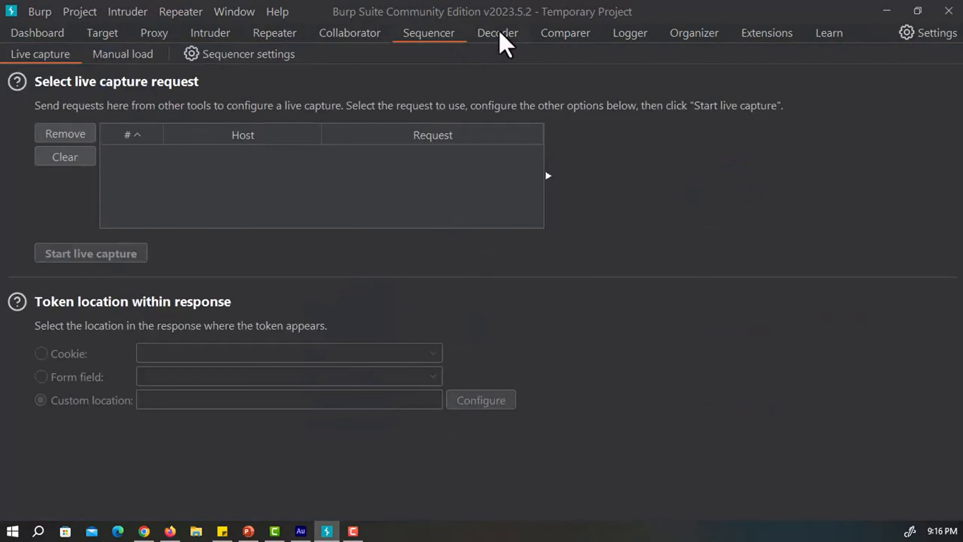
click(496, 33)
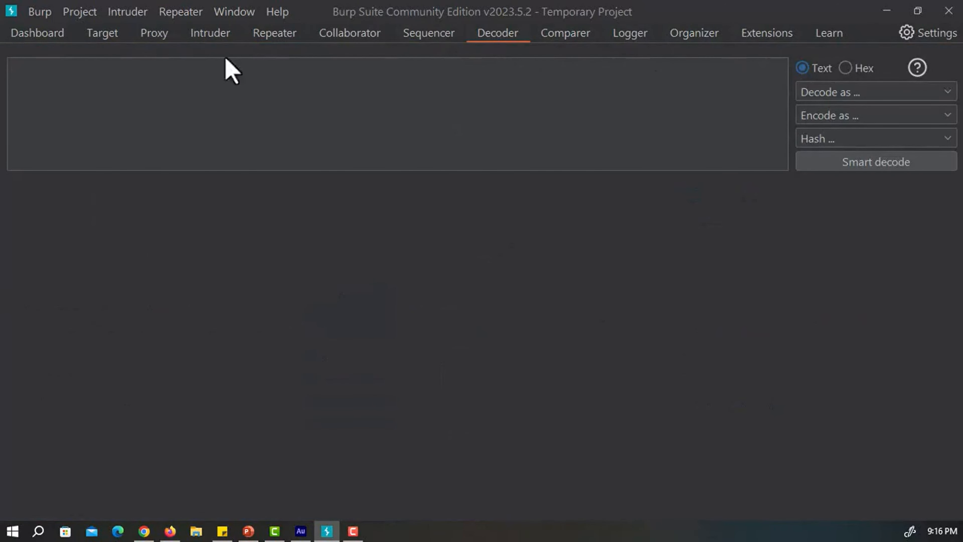
click(350, 33)
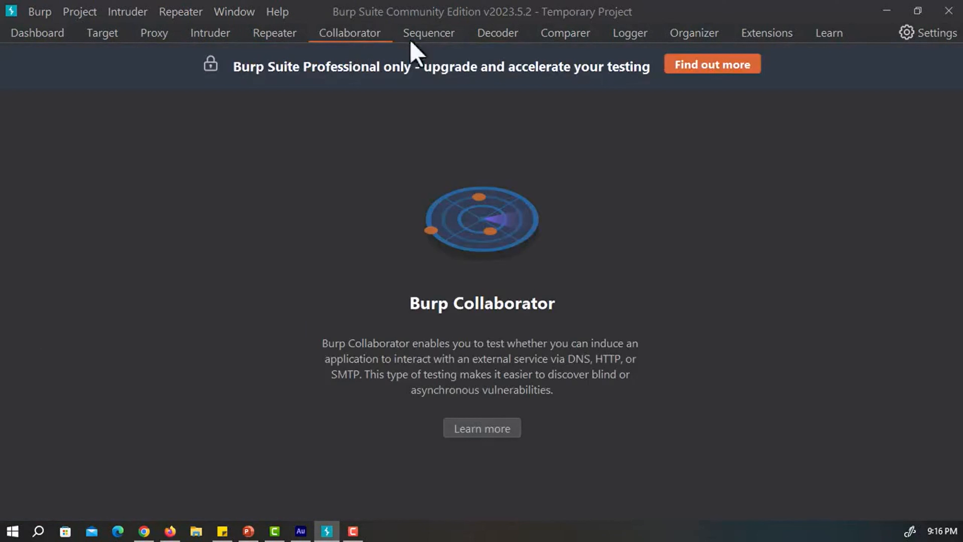
mouse_move(356, 82)
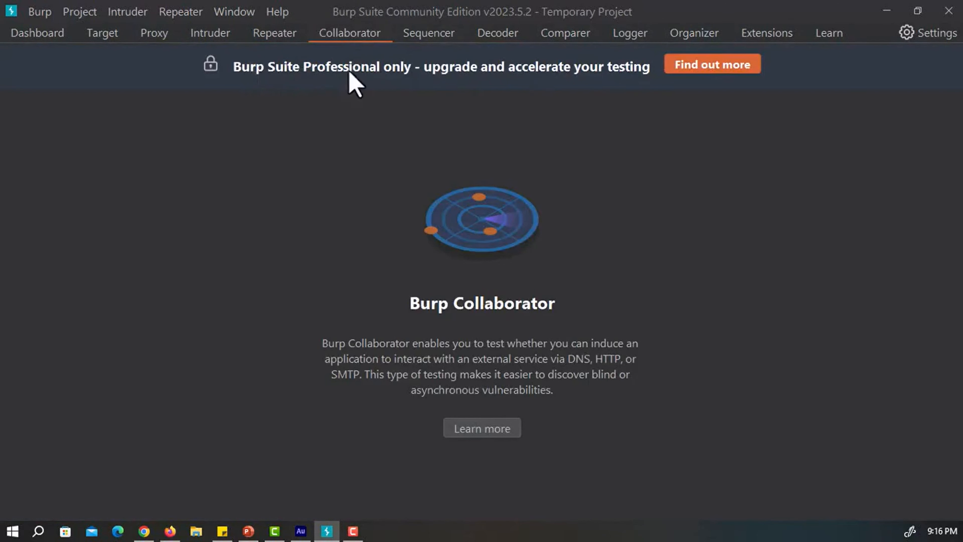
mouse_move(314, 97)
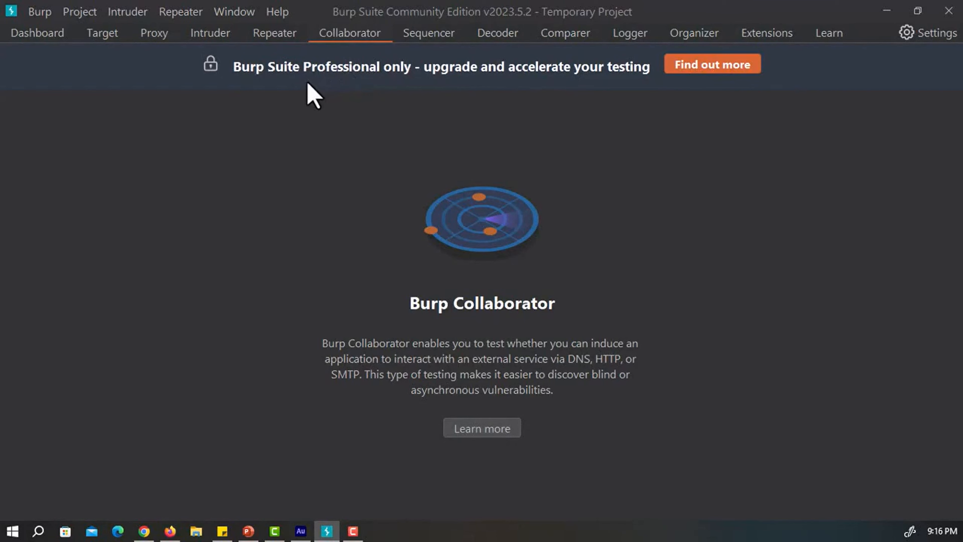
Return to the Dashboard overview and focus the Tasks search field
click(36, 32)
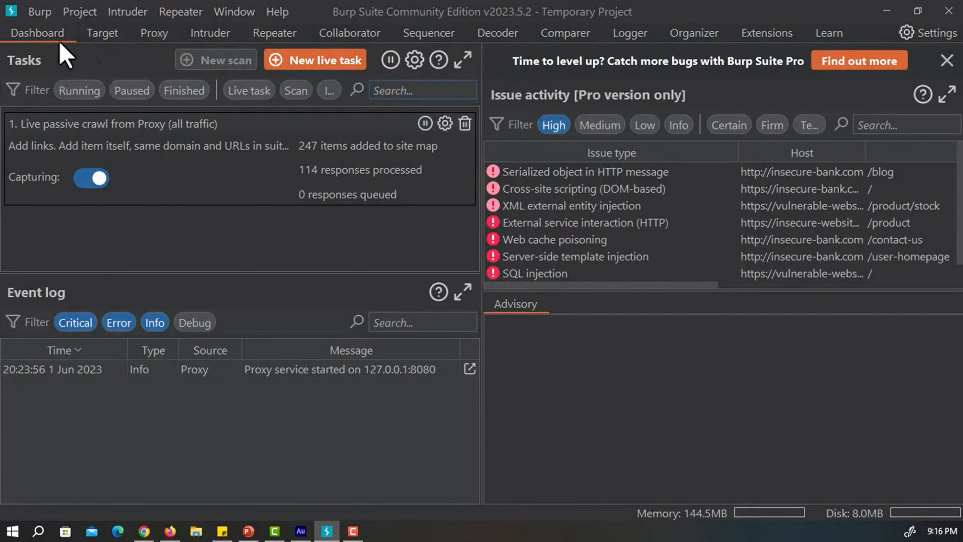
mouse_move(457, 125)
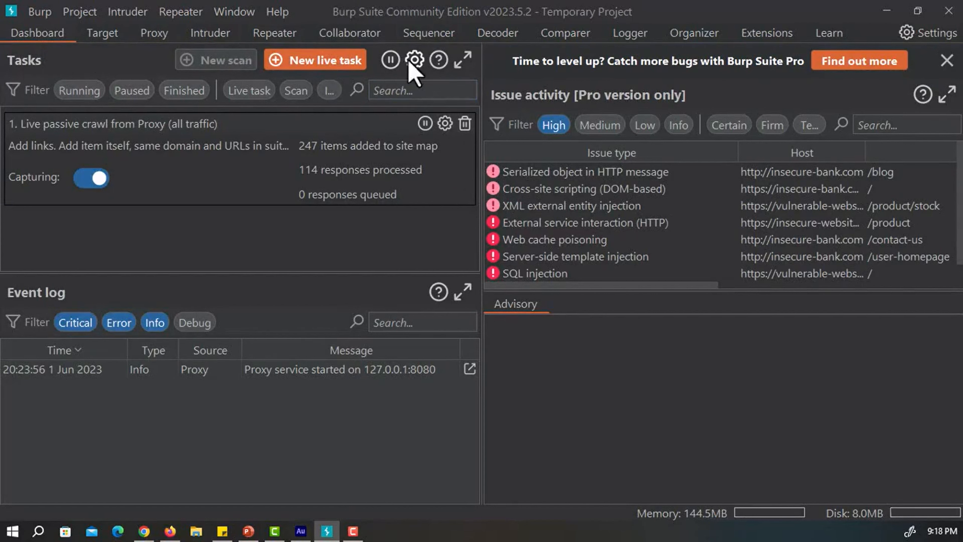
mouse_move(295, 95)
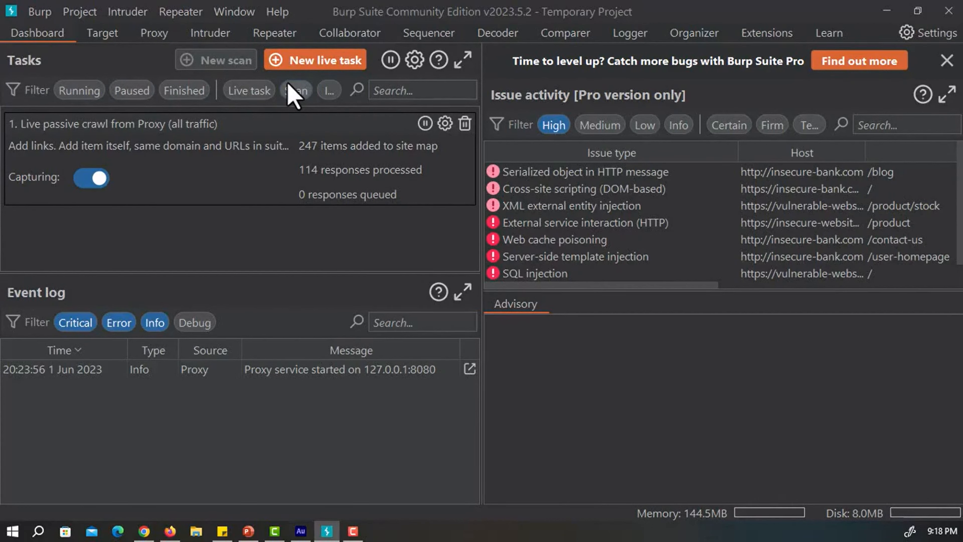
mouse_move(269, 132)
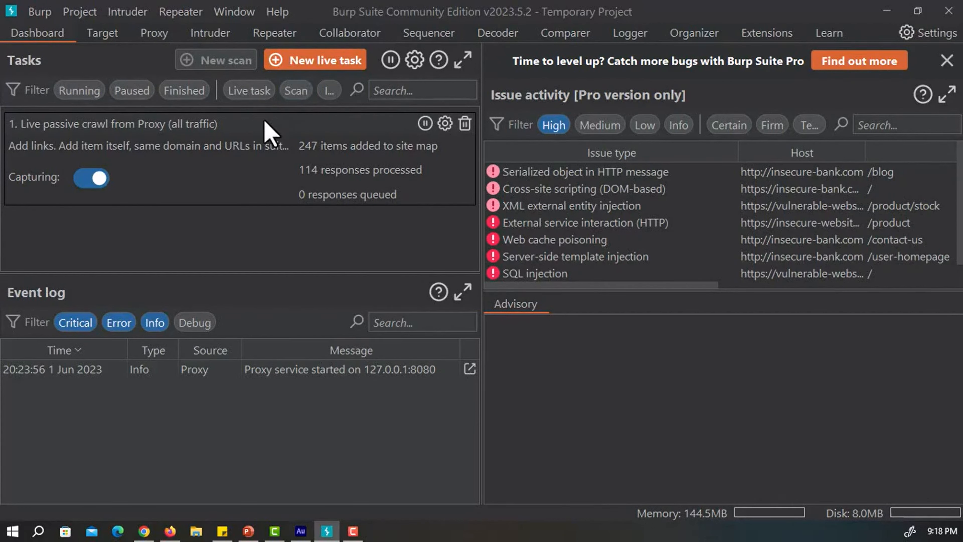
click(422, 90)
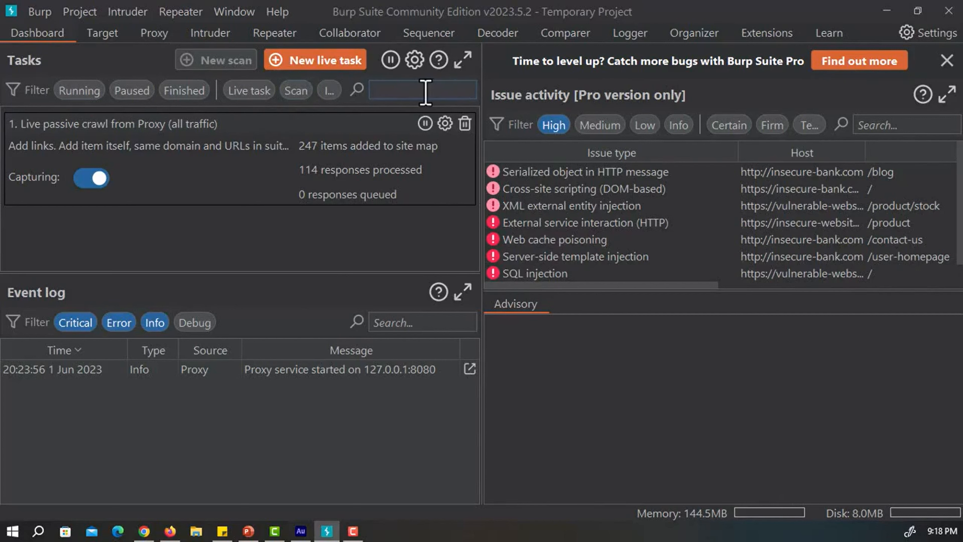
Search the Dashboard task list for 'crawl', leaving the live passive crawl task shown
text(tas)
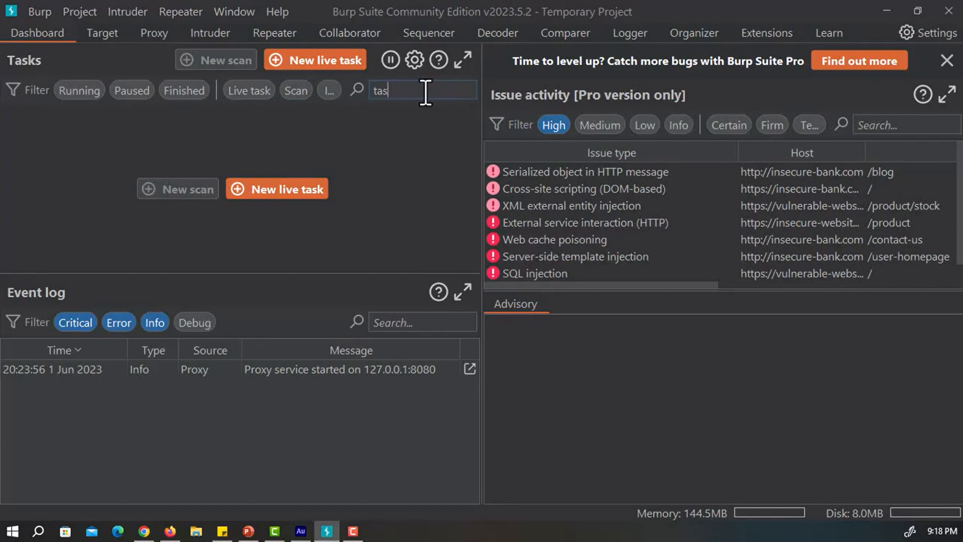
text(crawl)
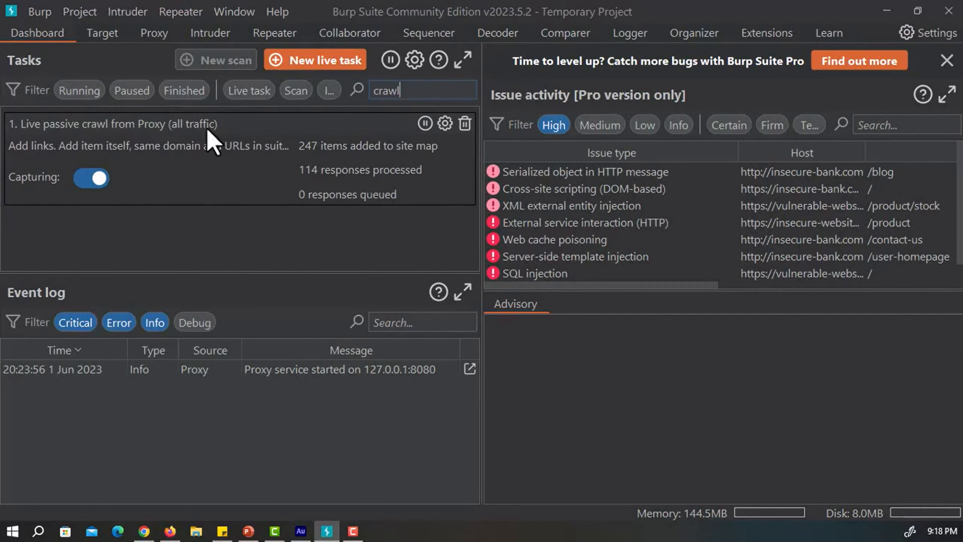
mouse_move(239, 153)
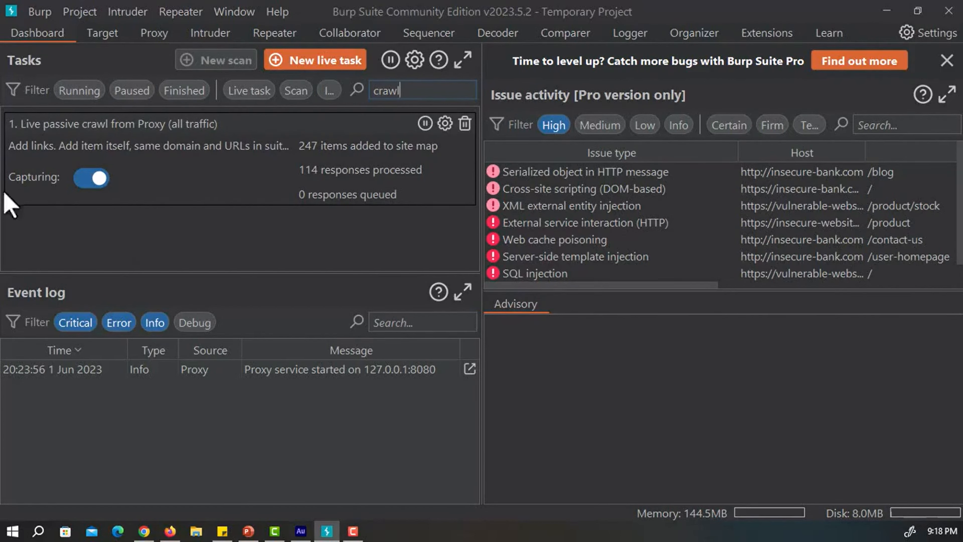
mouse_move(424, 123)
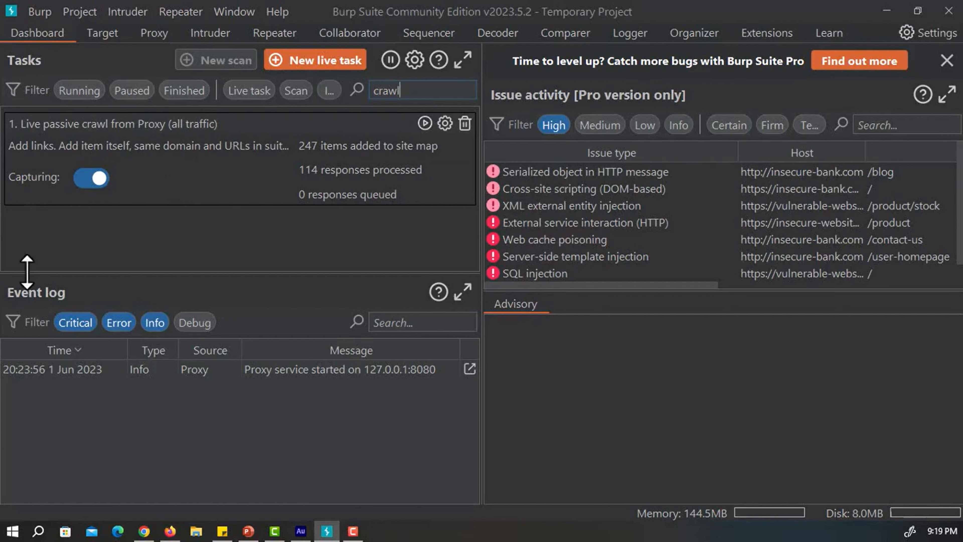
mouse_move(452, 271)
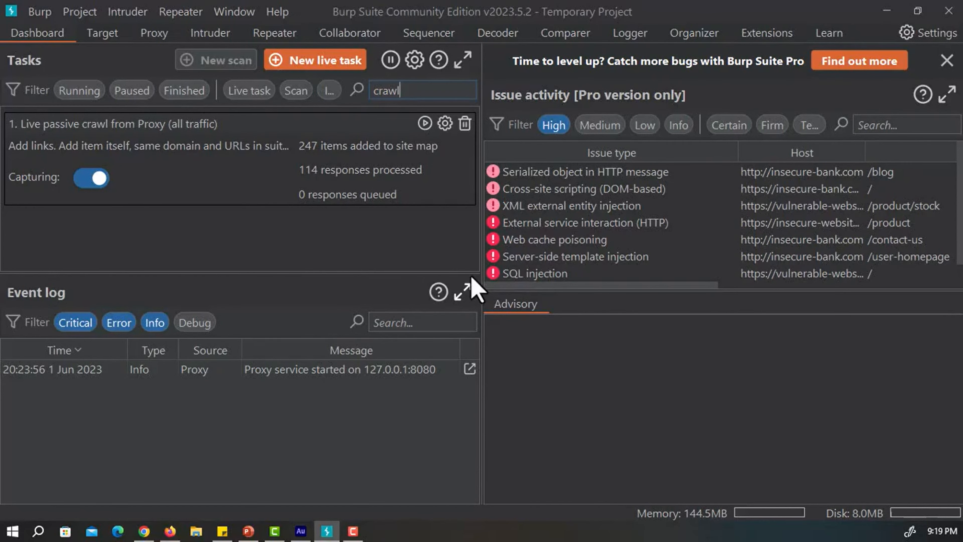
Enable the Debug filter so the event log lists Proxy HTTP/2 debug messages
click(194, 322)
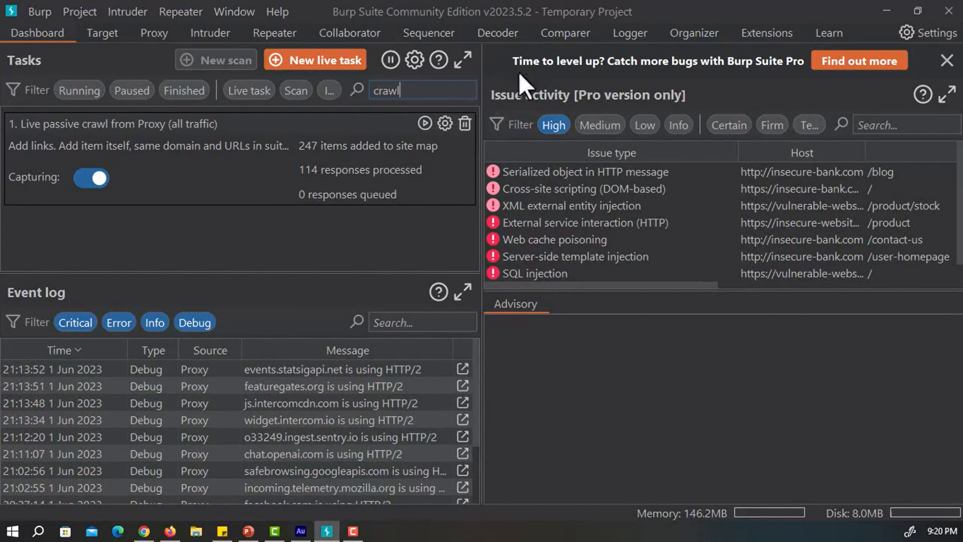
mouse_move(513, 107)
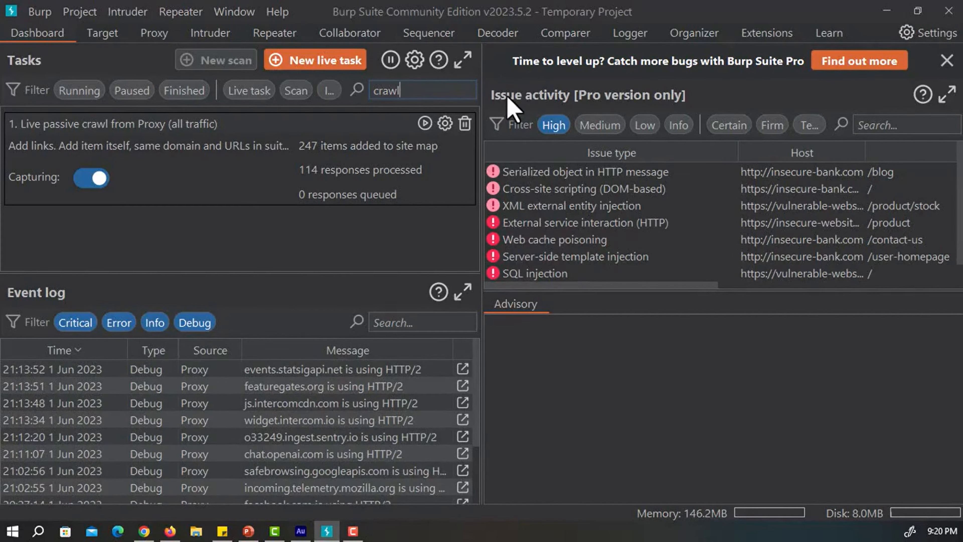
mouse_move(623, 108)
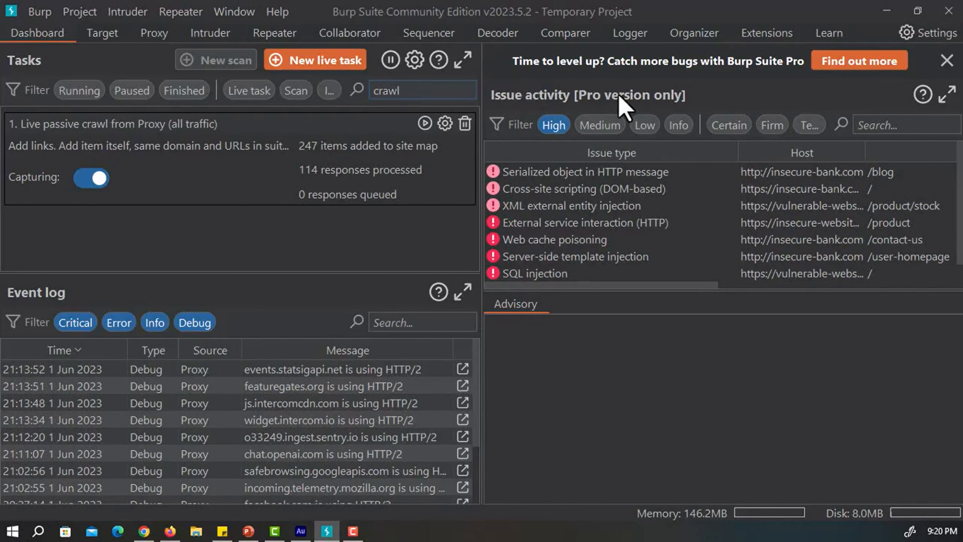
click(422, 90)
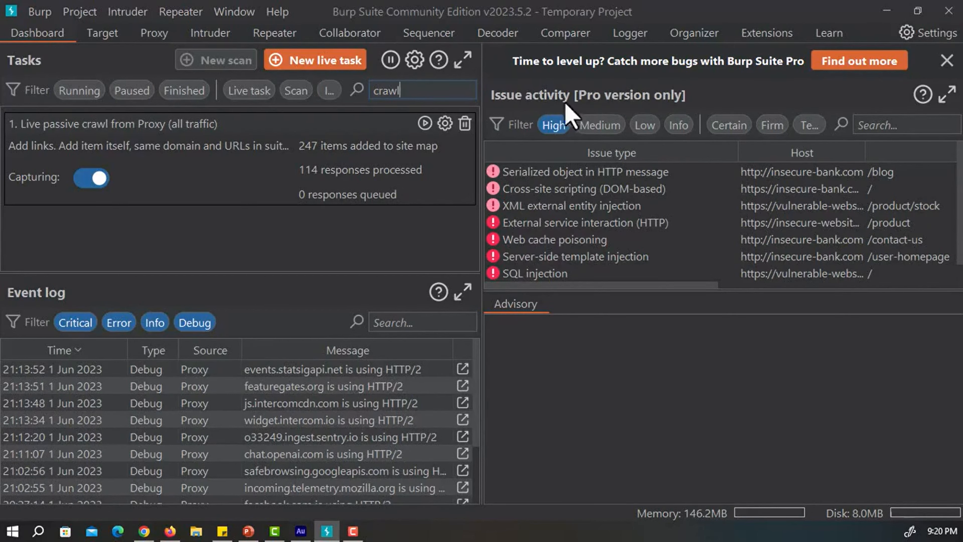
mouse_move(523, 264)
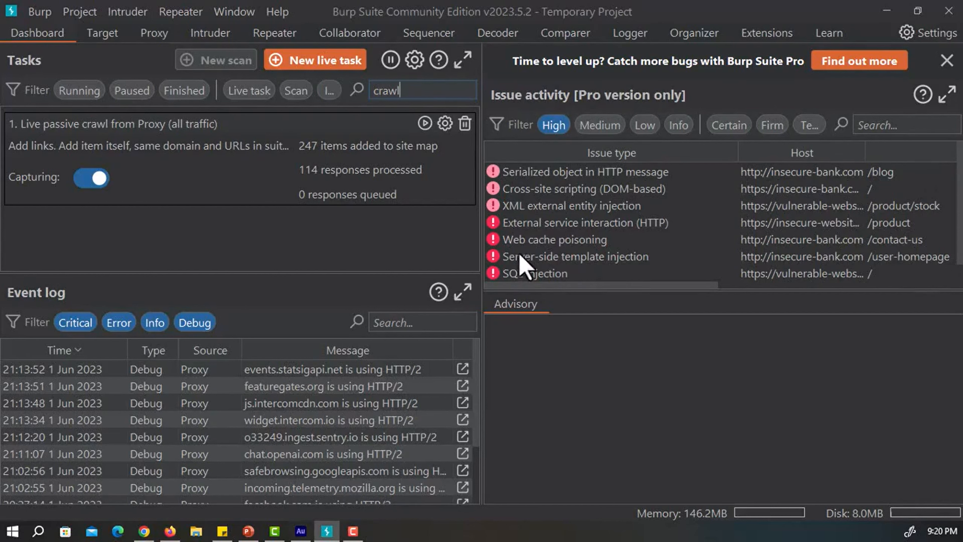
mouse_move(166, 233)
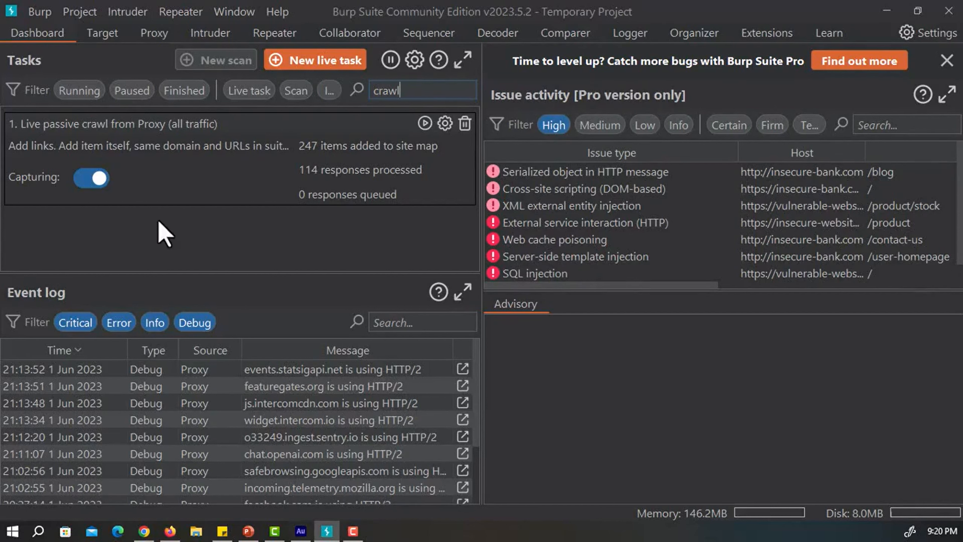
mouse_move(112, 83)
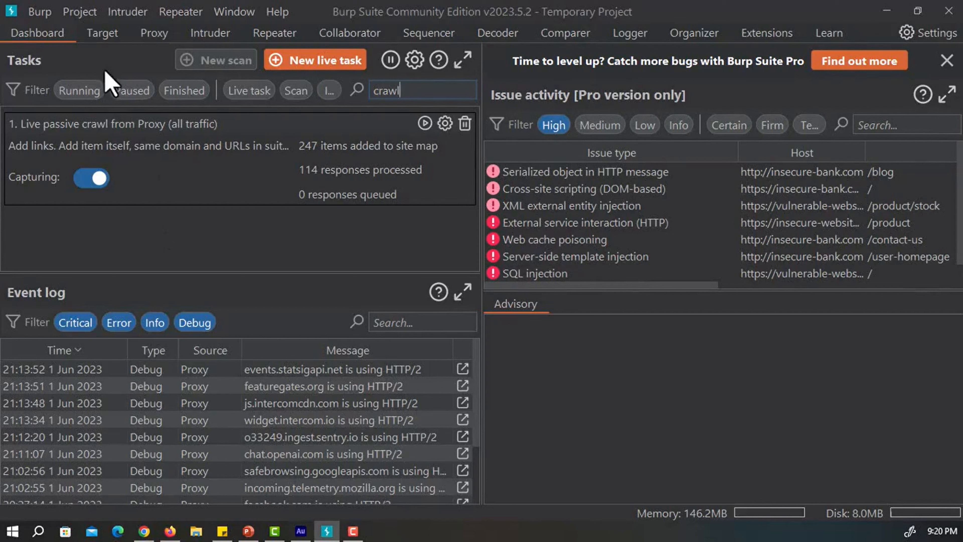